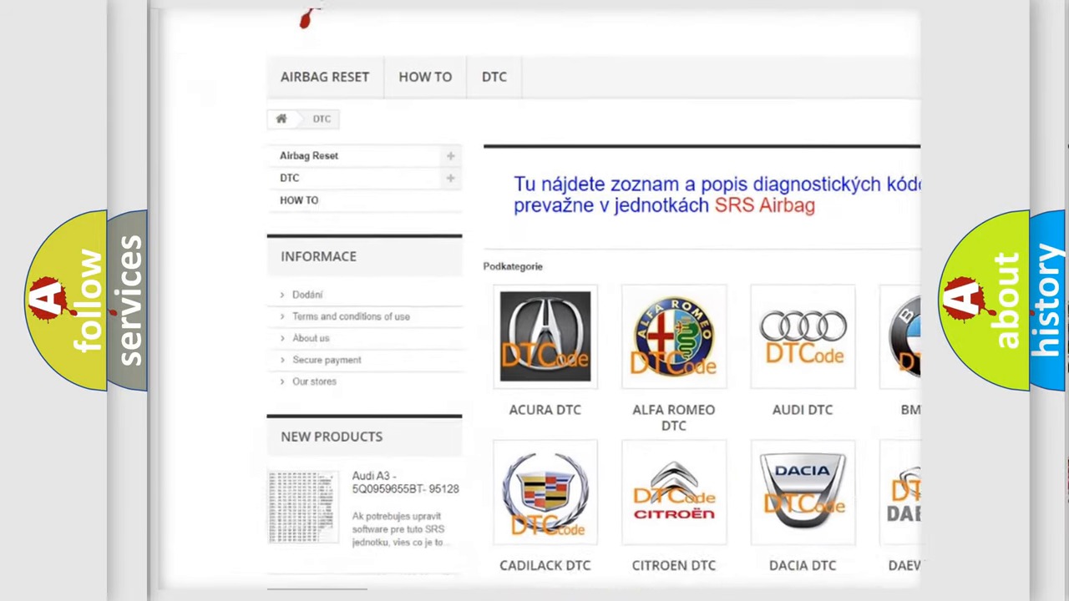
scroll(down, 3)
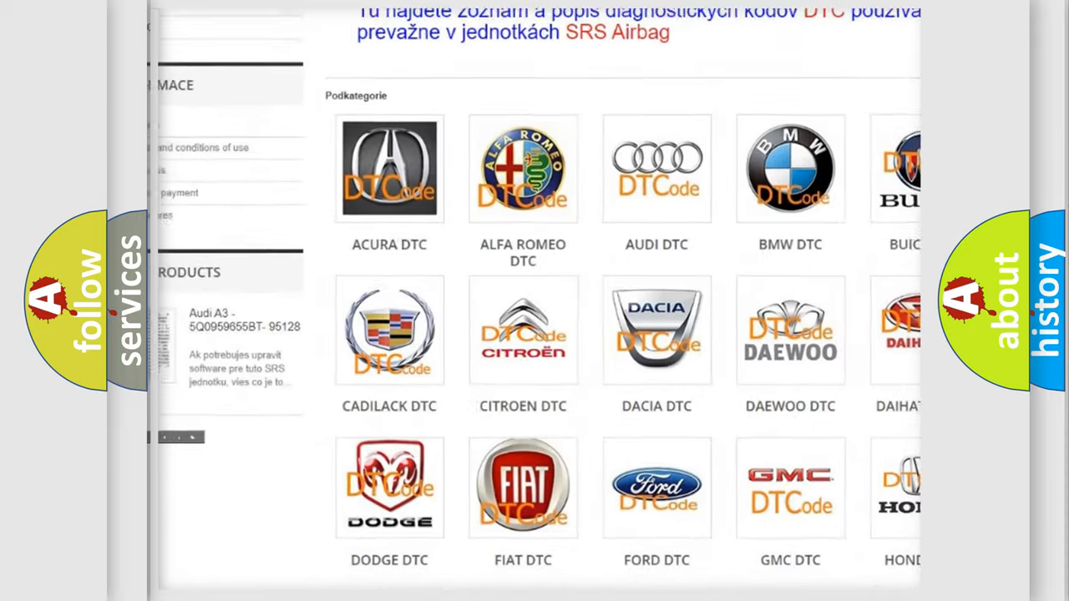
scroll(down, 3)
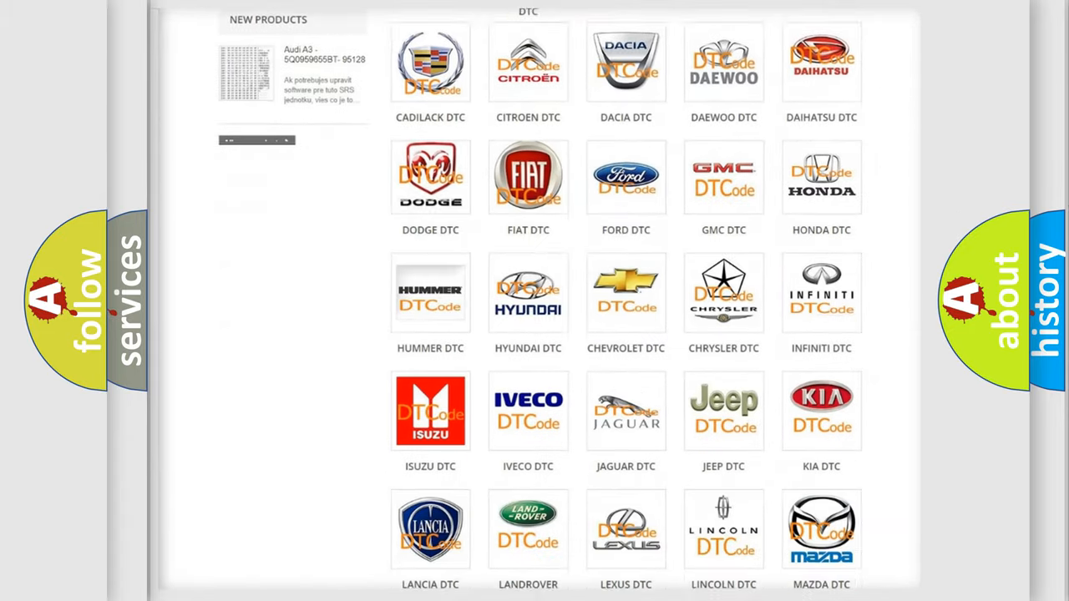
scroll(down, 3)
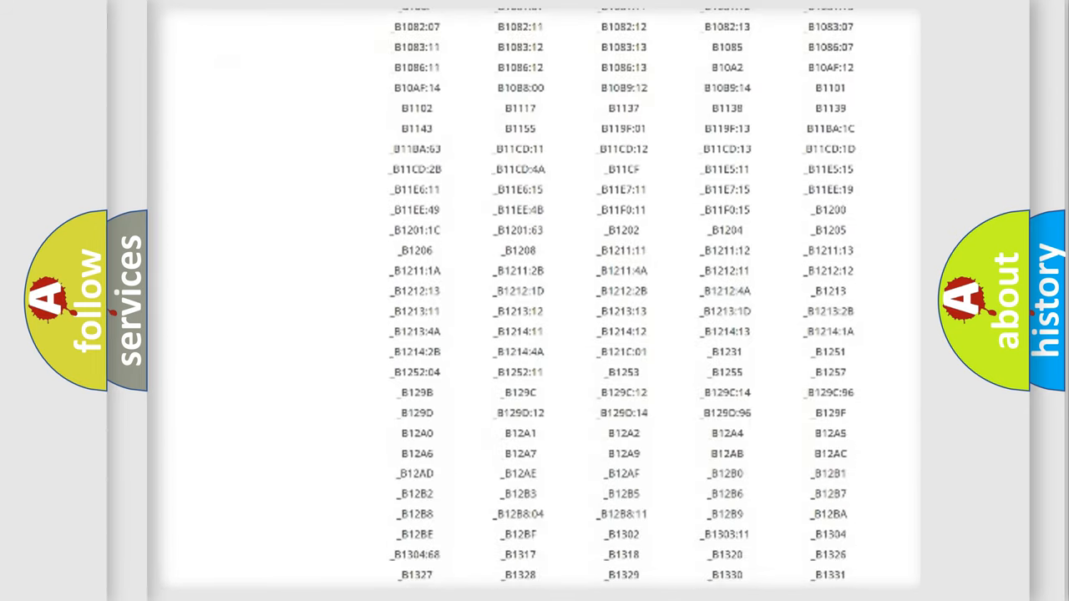
scroll(down, 3)
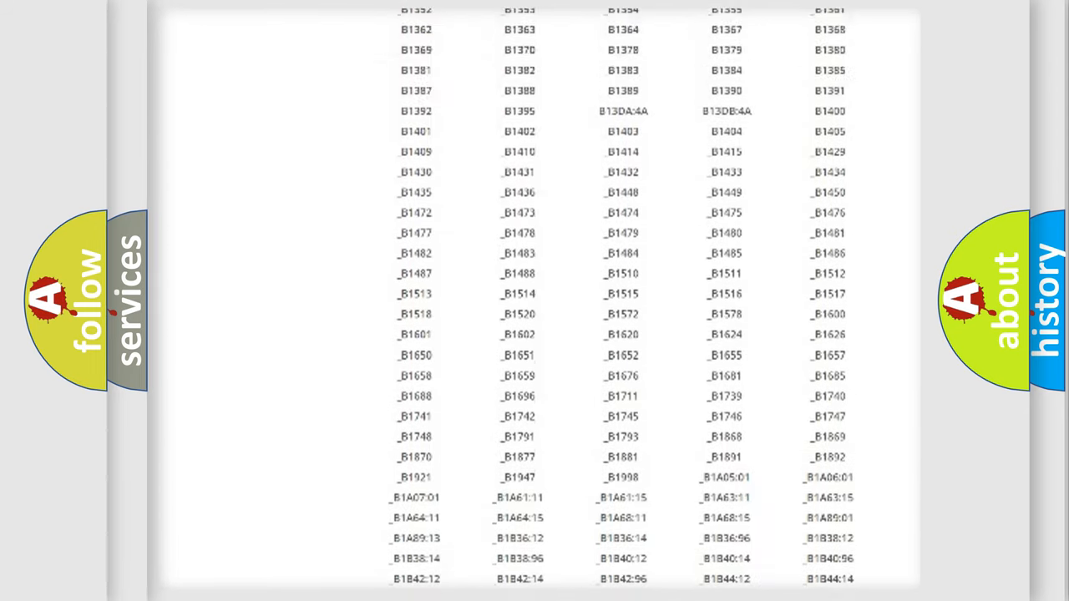